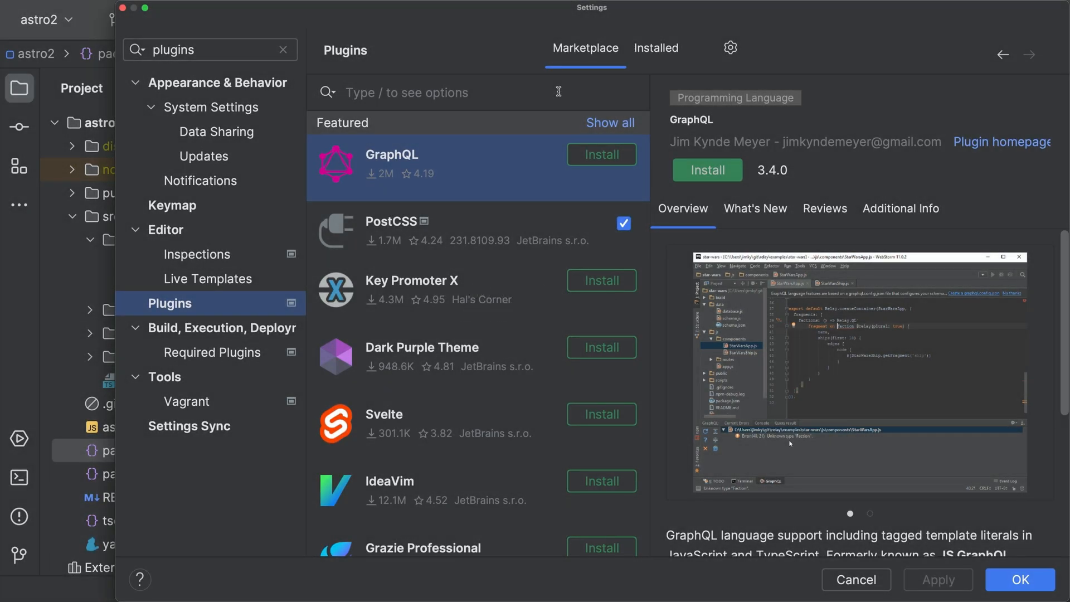
Step: Search the plugin Marketplace for 'astro' to find the Astro plugin
text(astro)
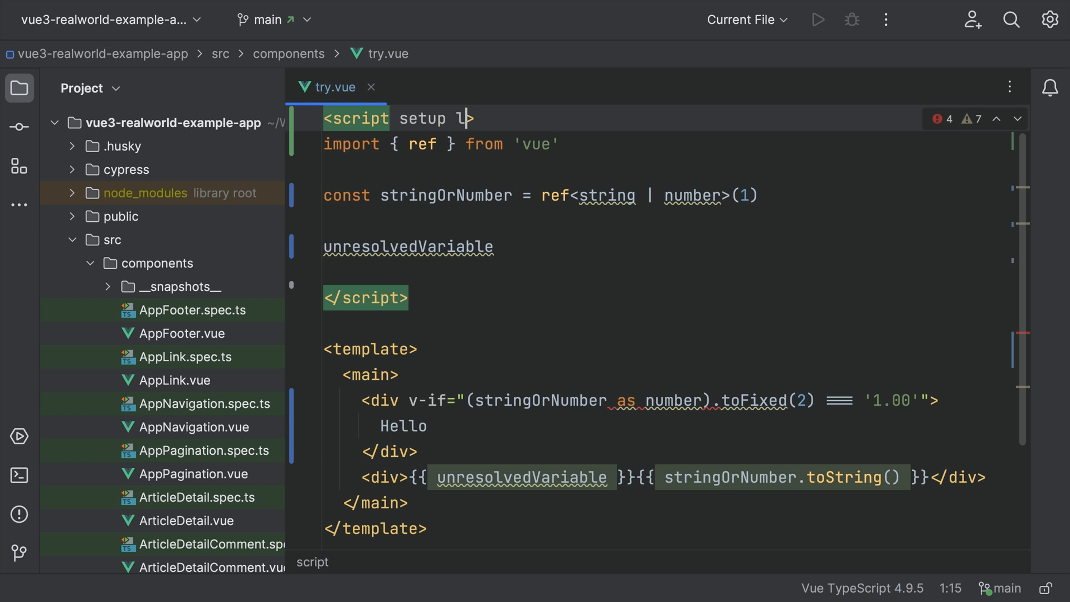
Step: Complete the script setup tag with lang="ts" so the block is treated as TypeScript
text(ang="ts")
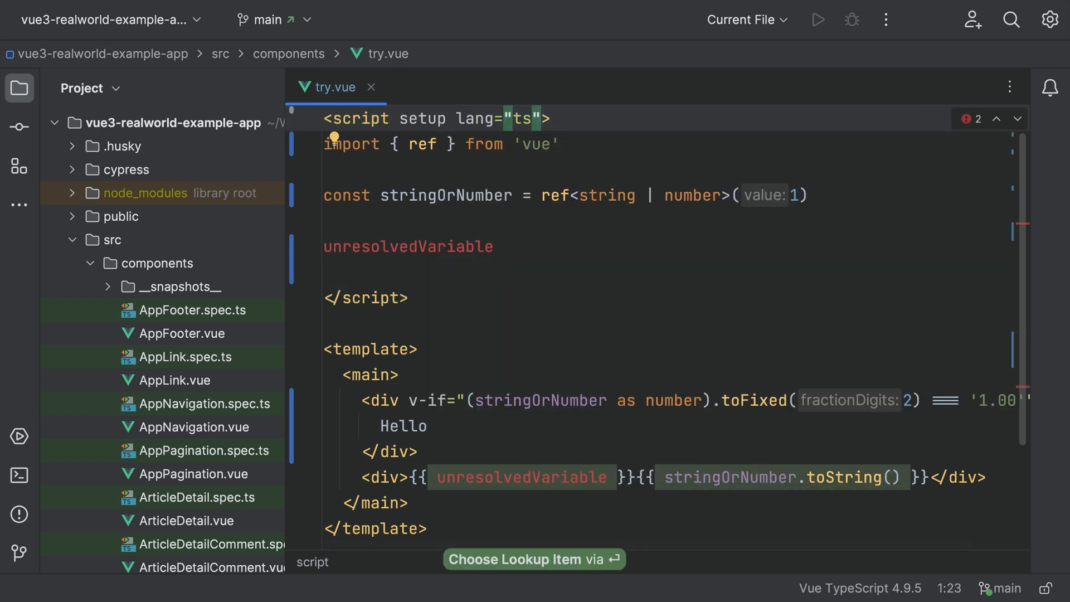
mouse_move(423, 246)
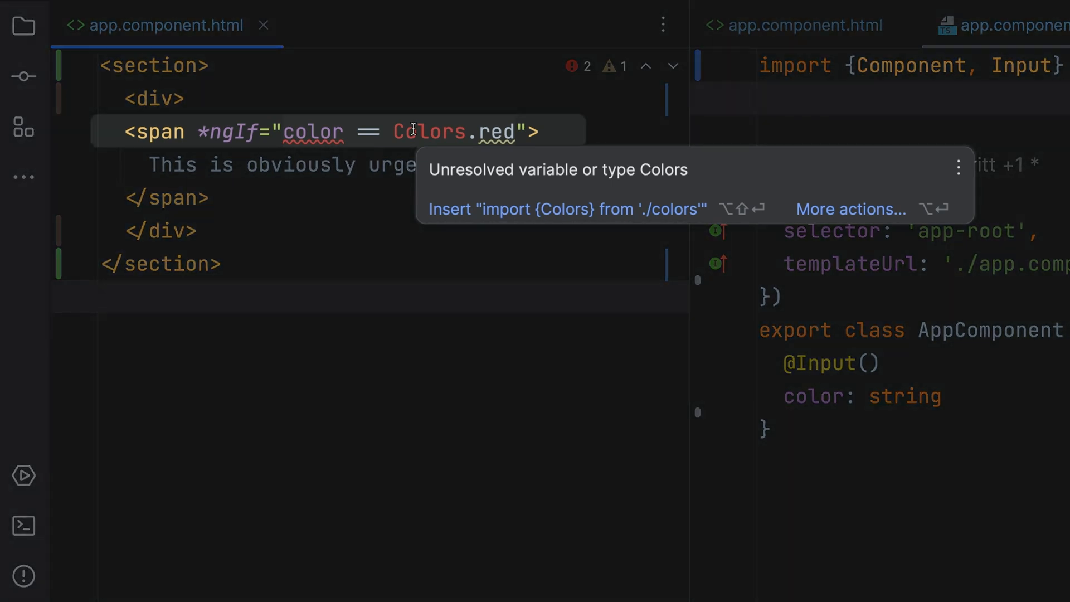
Step: Insert the missing import {Colors} from './colors' via the quick-fix popup
click(565, 209)
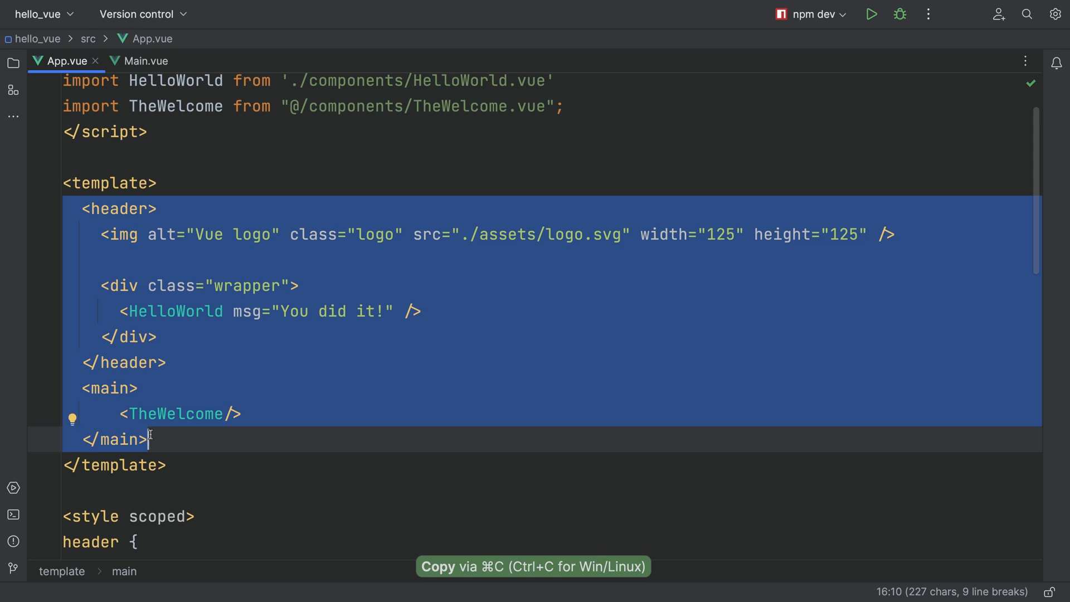
Step: Select and copy the header and main blocks from the App.vue template
click(141, 60)
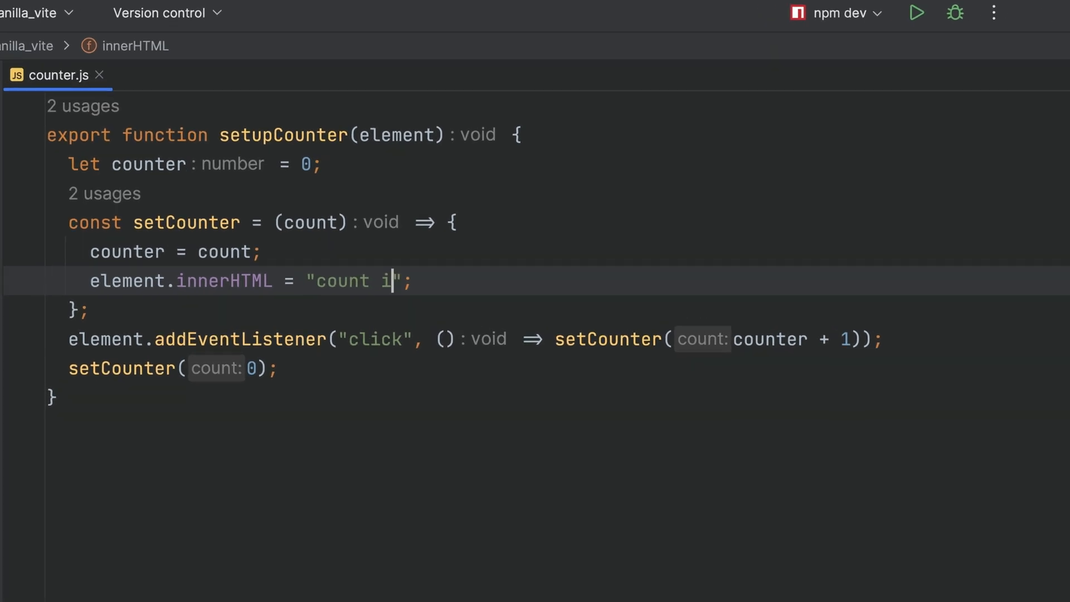
Step: Write 'count is ${coun…}' so the innerHTML string becomes a template literal showing the counter
text(s ${}`)
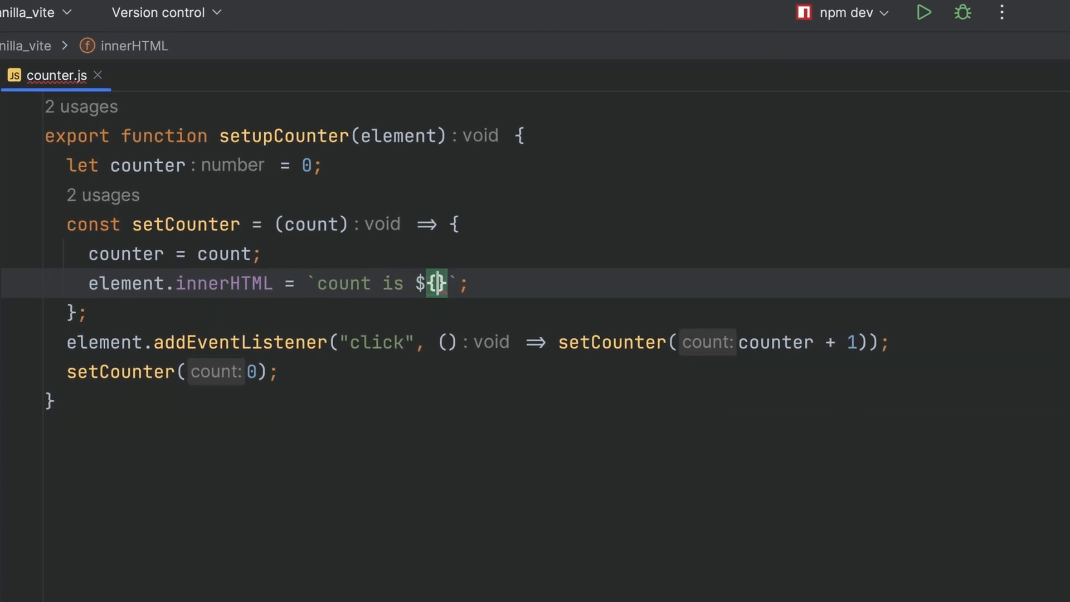
text(coun)
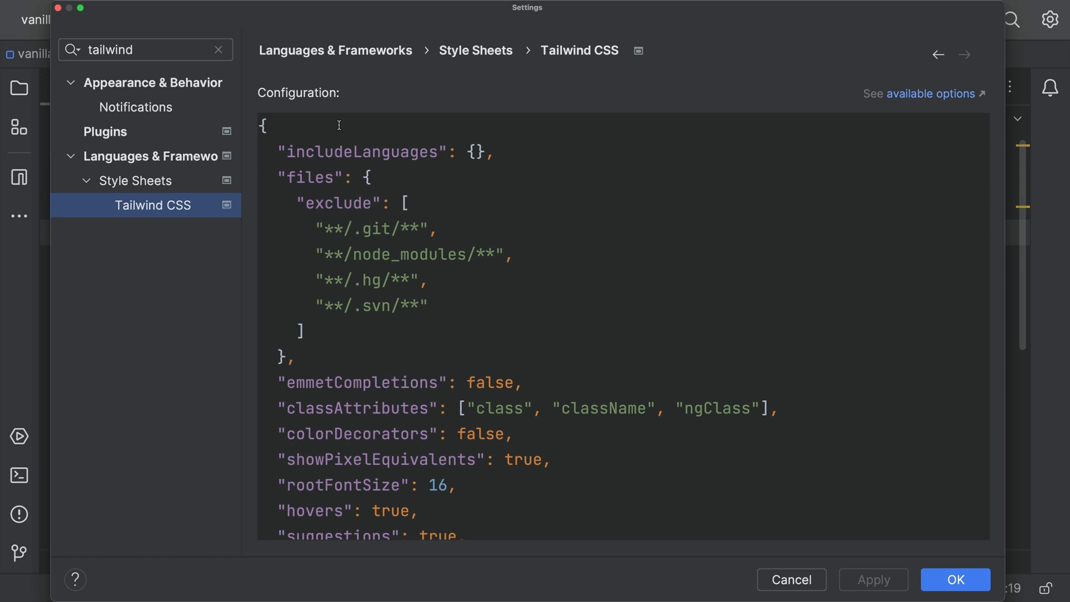
Step: Scroll the Tailwind CSS Configuration JSON, highlighting classAttributes and the experimental options
scroll(down, 3)
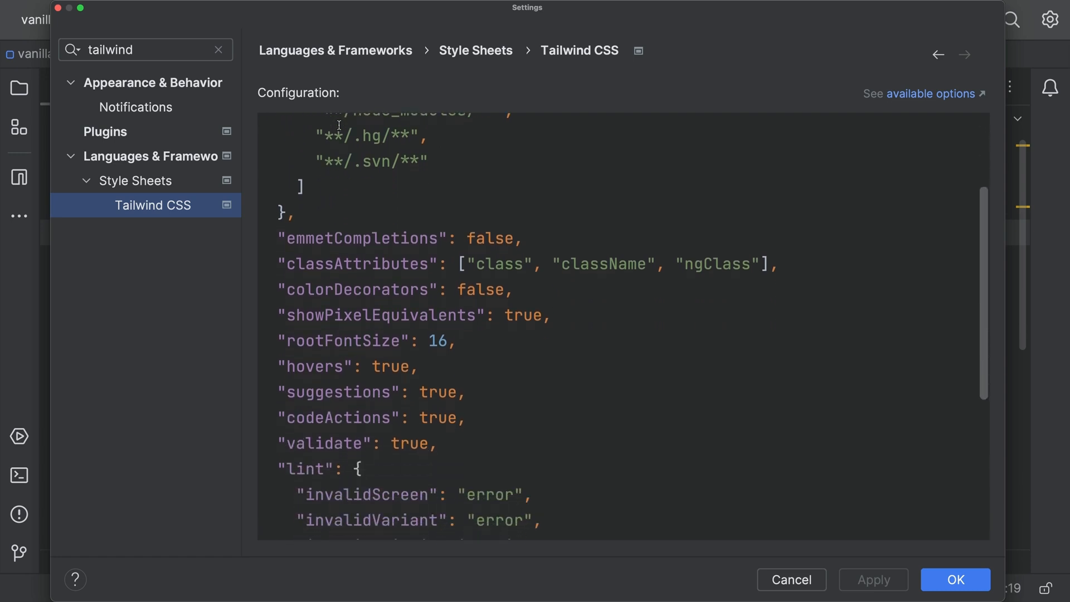
double_click(357, 202)
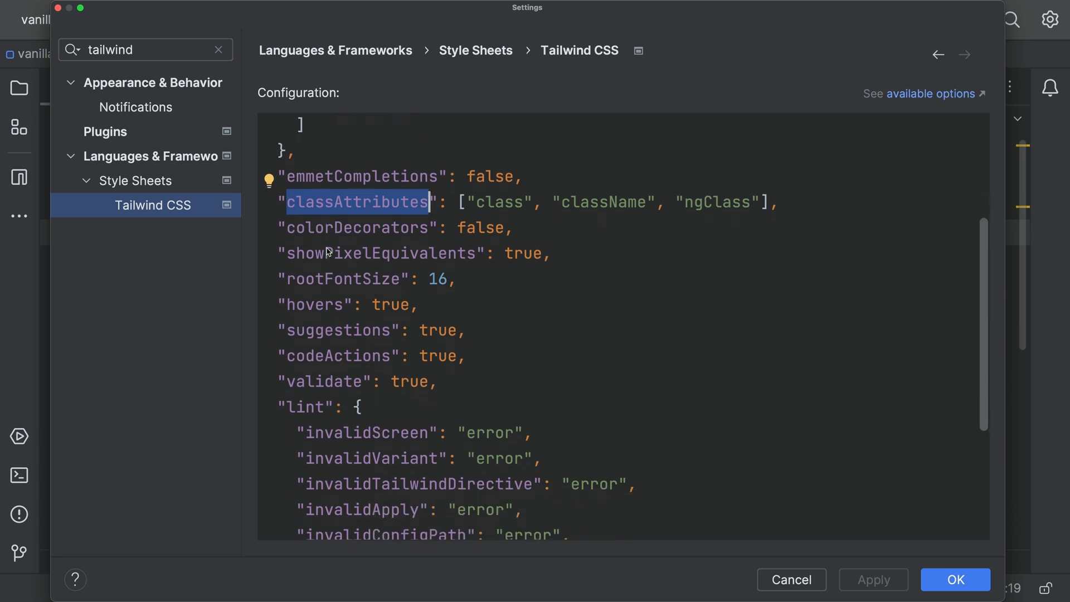
scroll(down, 3)
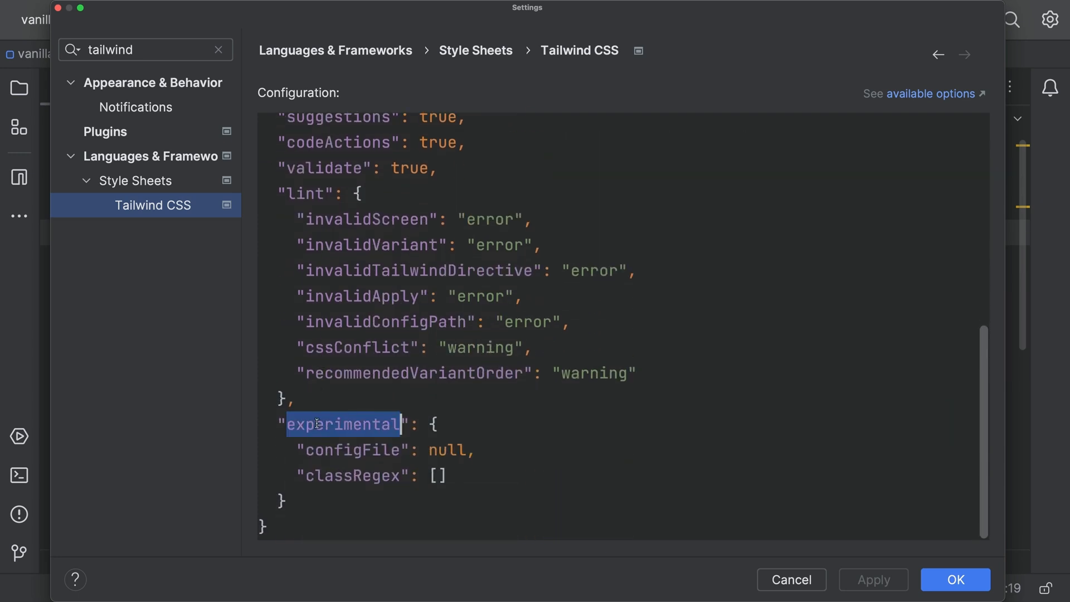
click(296, 399)
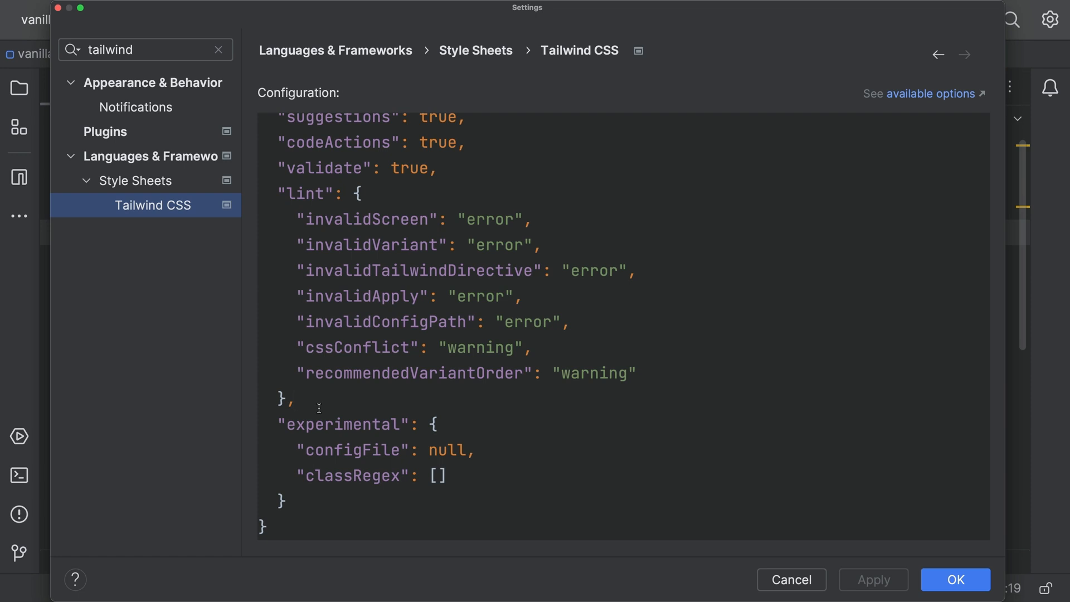
click(296, 399)
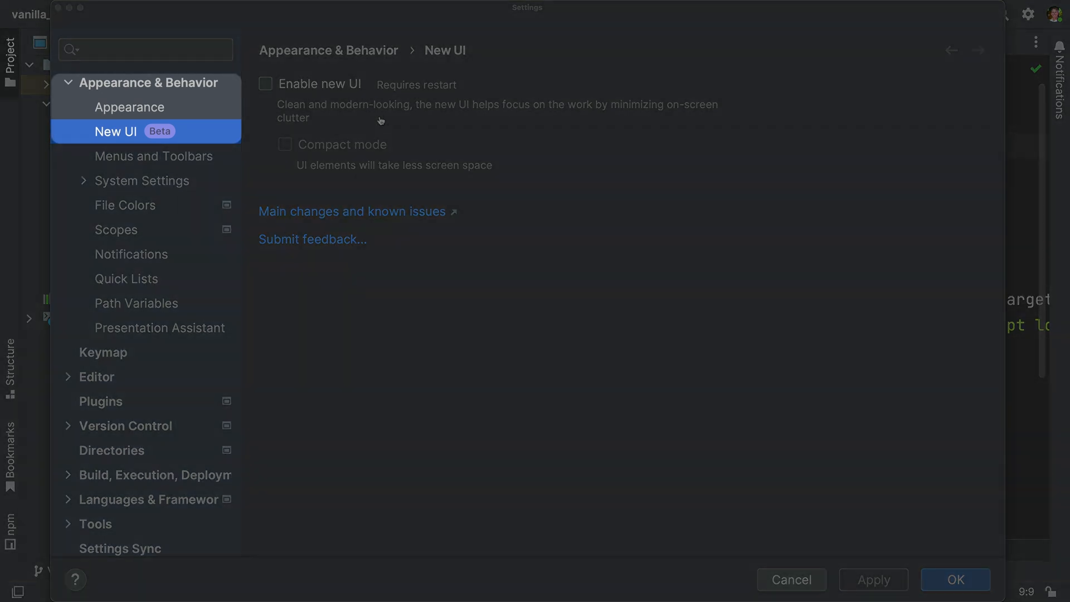
Step: Enable the new UI and restart WebStorm to apply it
click(266, 84)
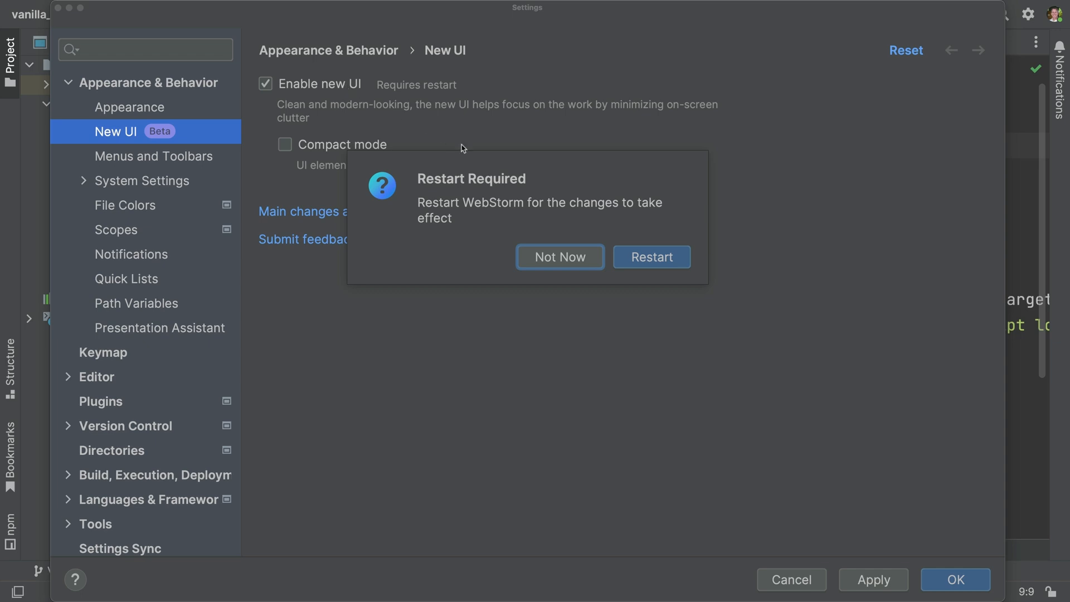
click(558, 256)
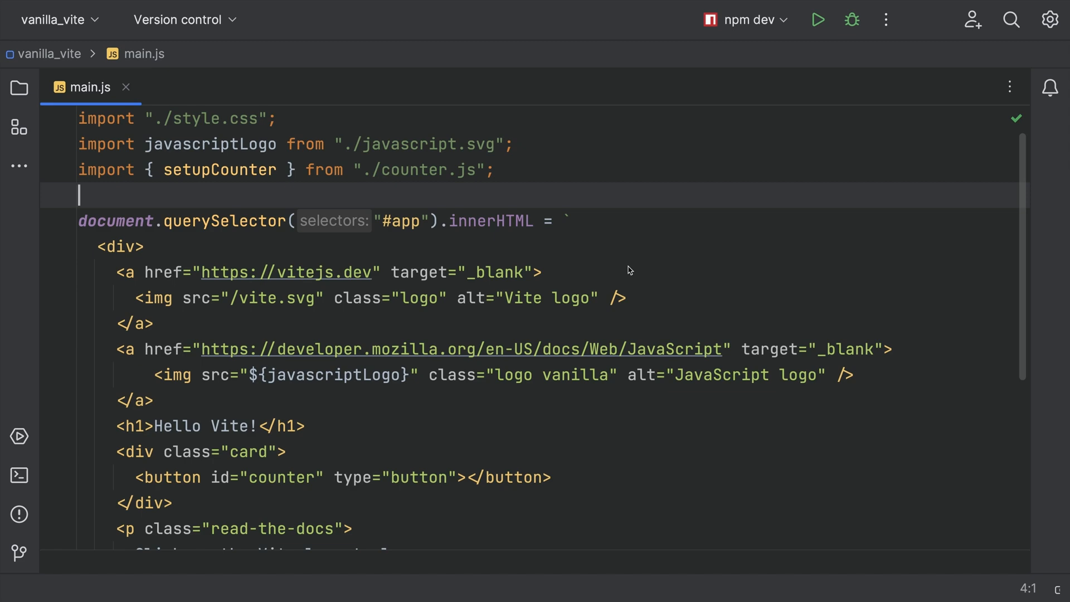
Step: Split the editor right and open index.html beside main.js, then show the Structure view
click(19, 87)
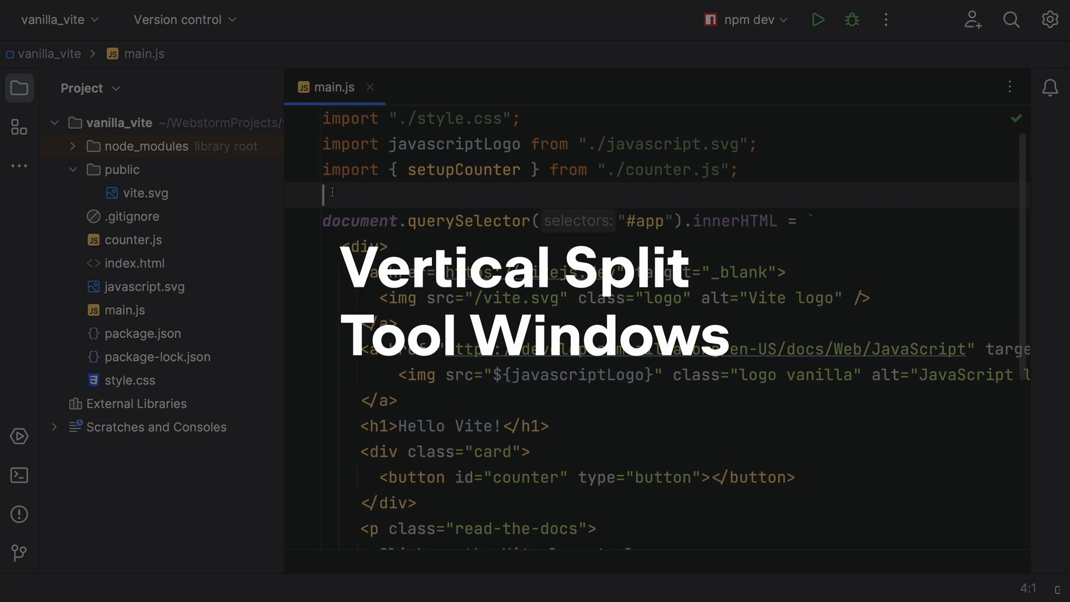
text(sp)
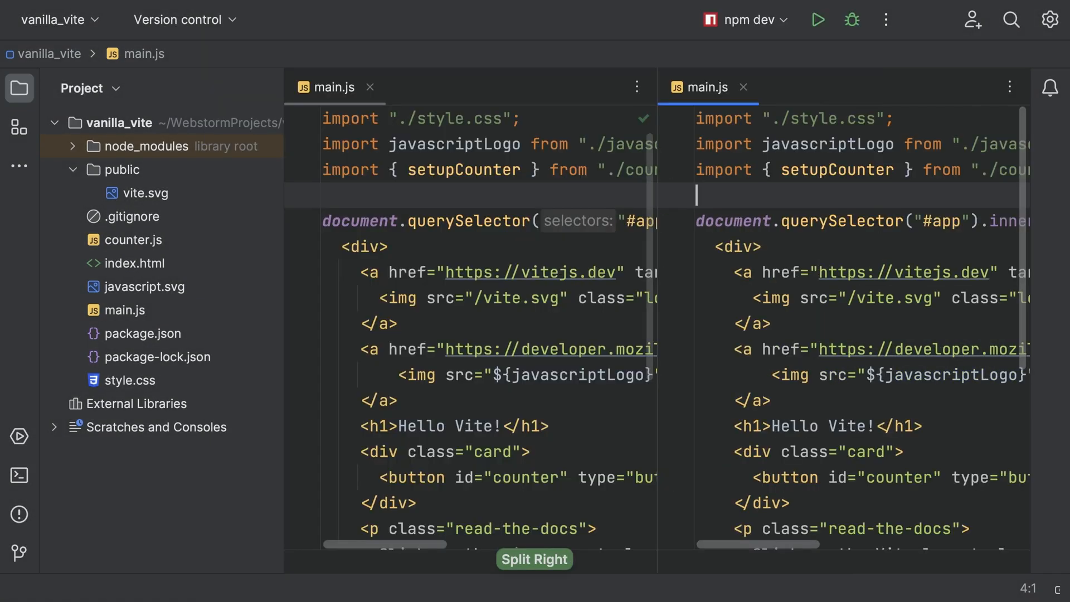
click(136, 263)
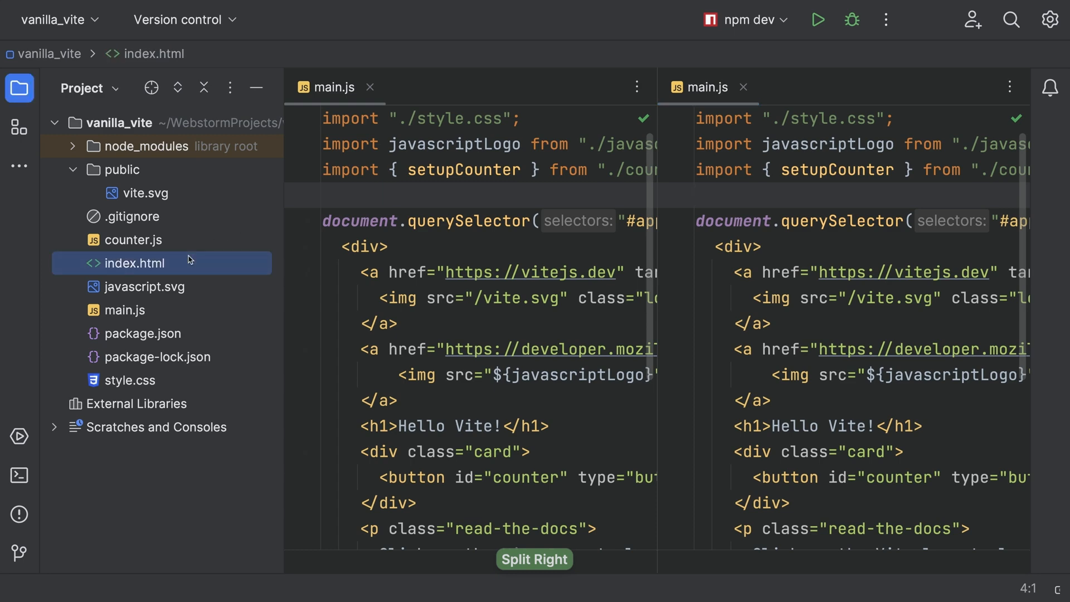
click(134, 263)
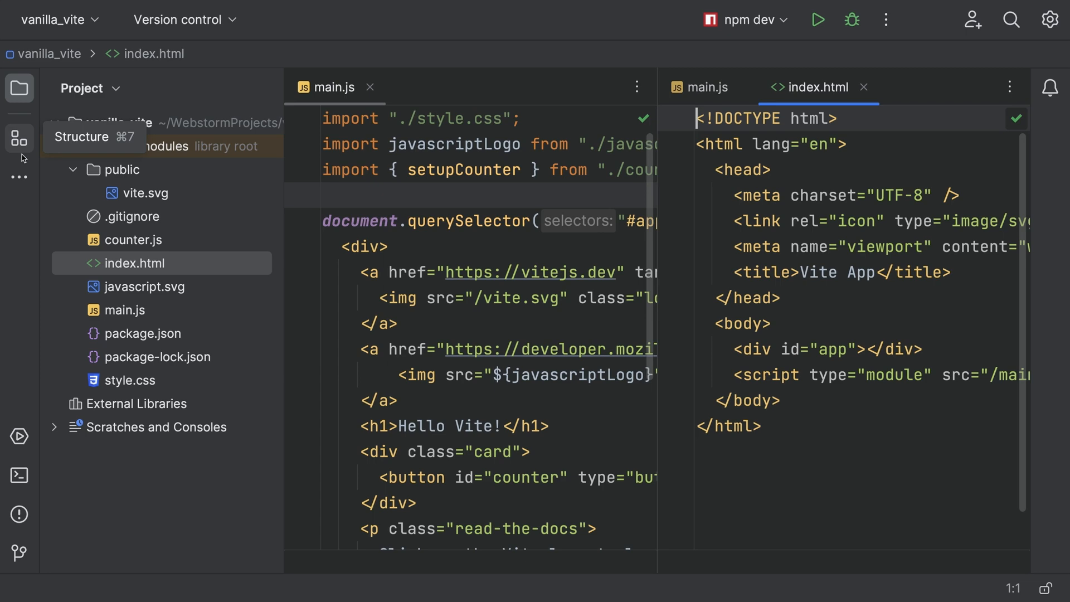
click(19, 140)
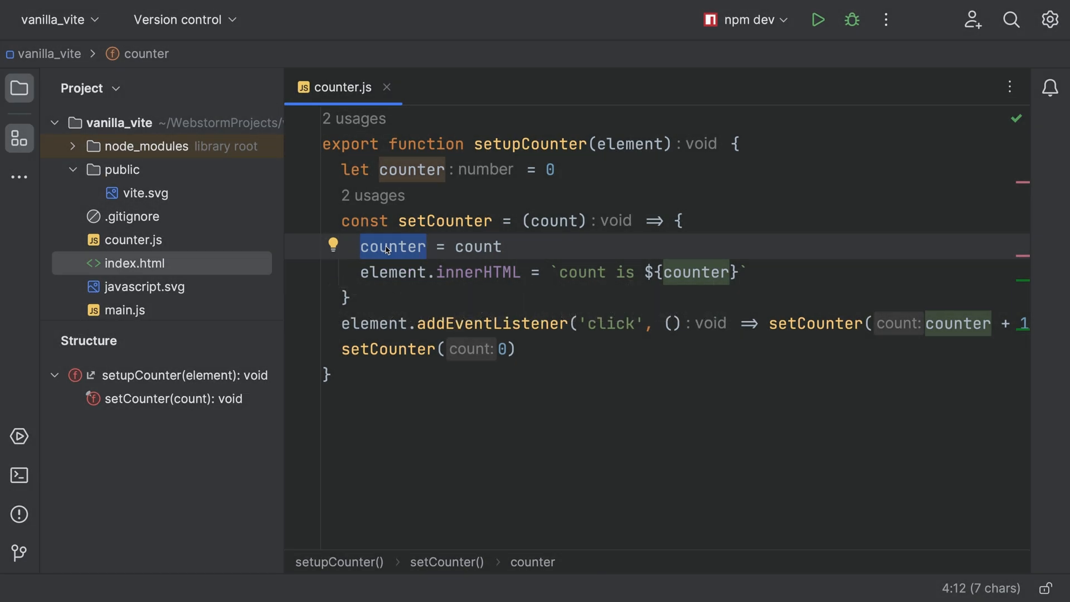
Step: Turn on Compact mode in the New UI settings and confirm with OK
click(1053, 19)
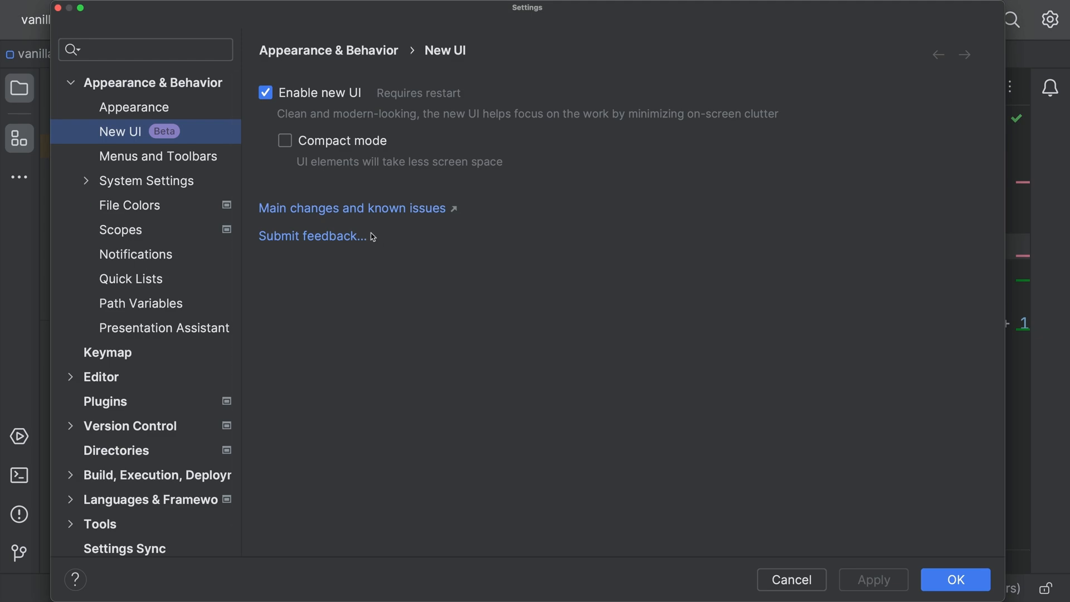
click(285, 140)
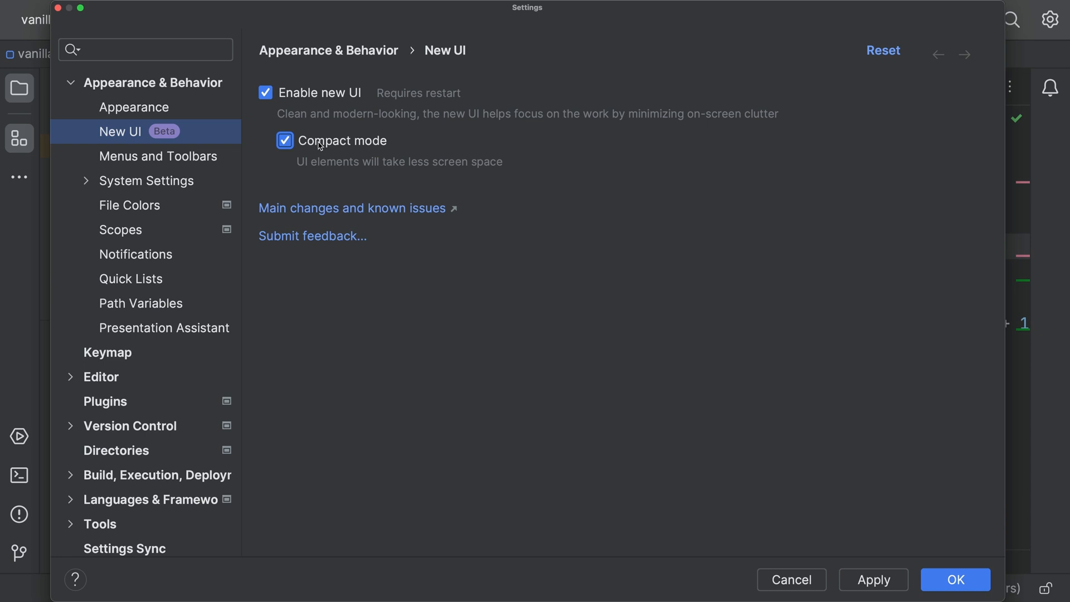
click(954, 580)
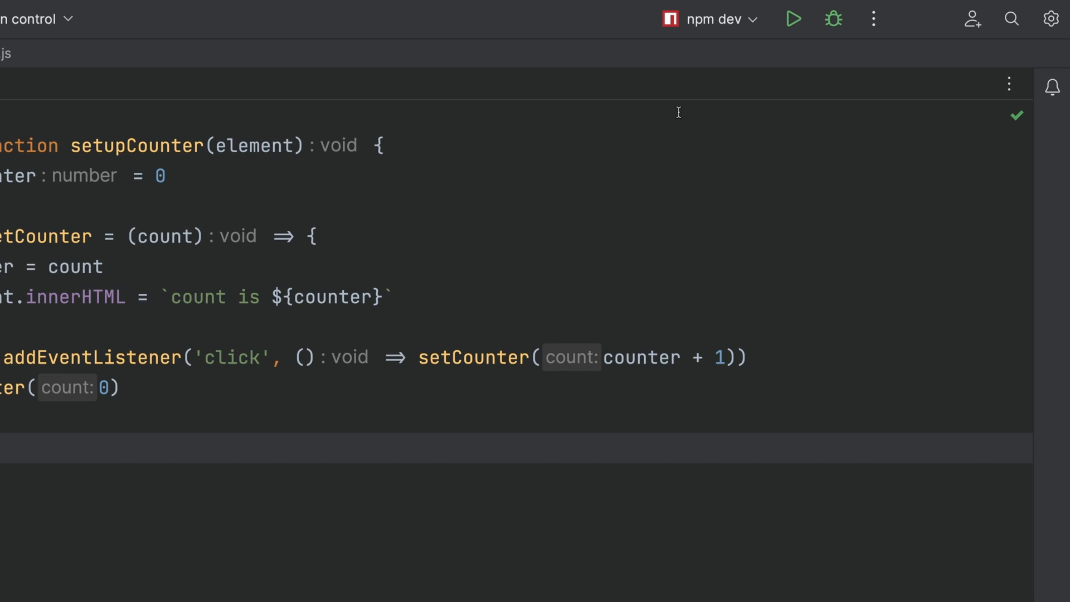
Step: Use the toolbar project widget to list projects and switch to hello_vue
click(710, 19)
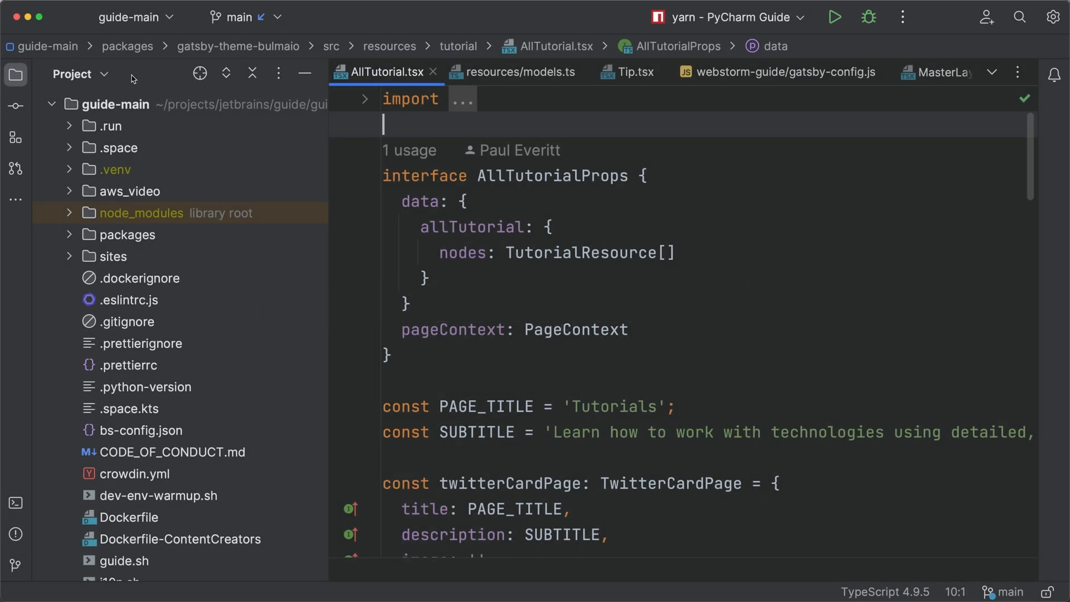
click(133, 17)
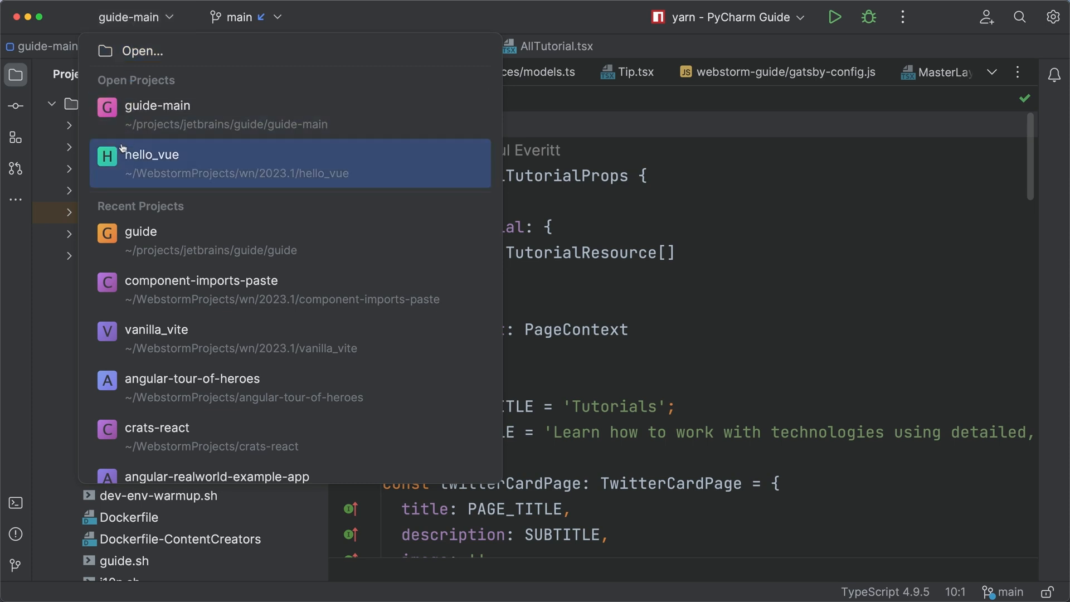
click(152, 164)
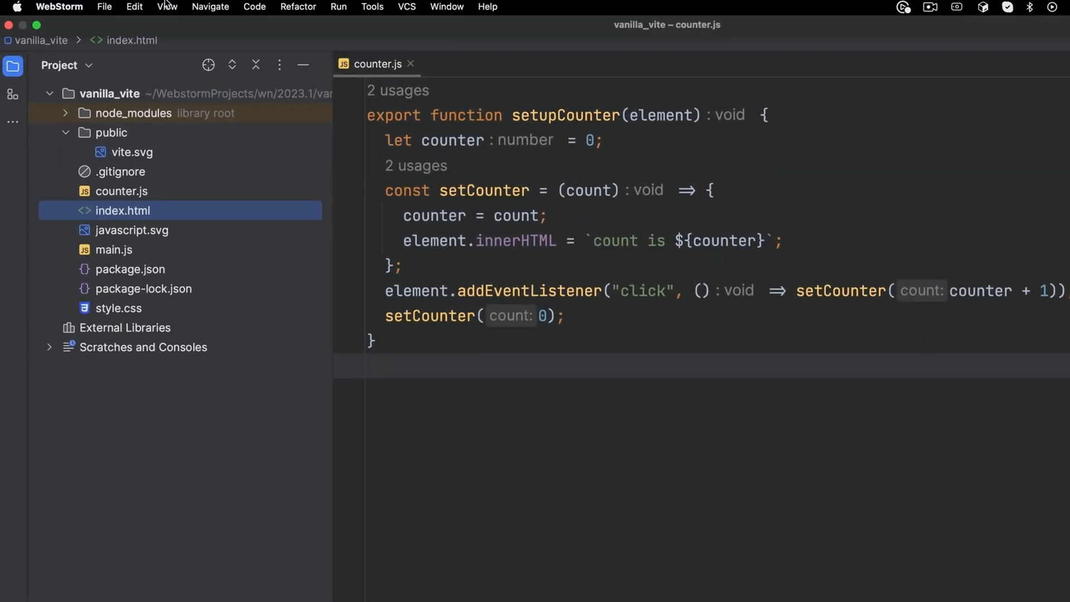
Step: Zoom the whole IDE interface to a larger level via View > Appearance > Switch Zoom IDE
click(166, 6)
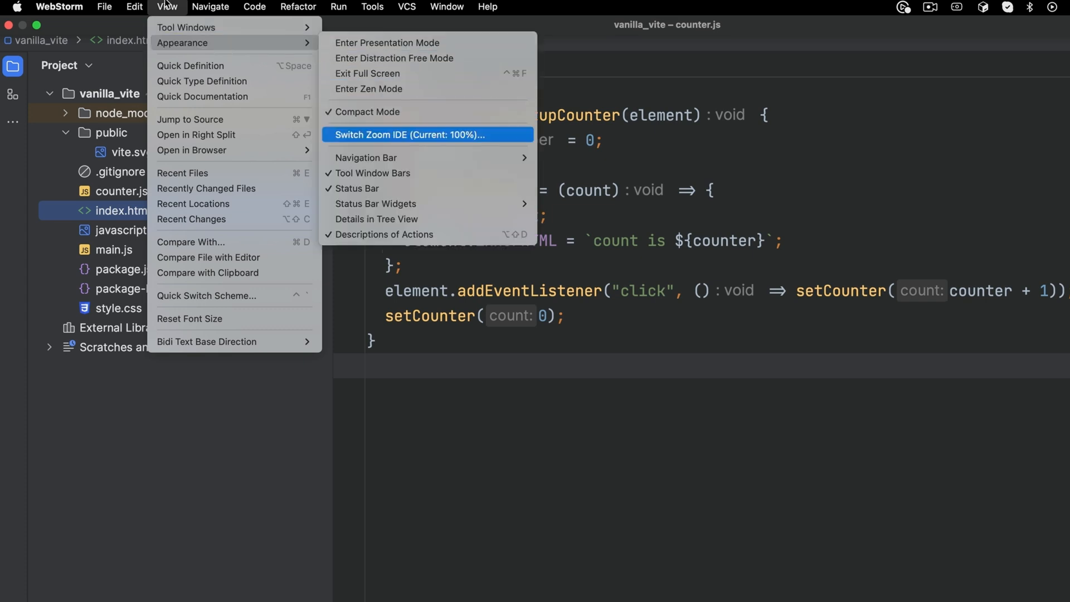
click(411, 135)
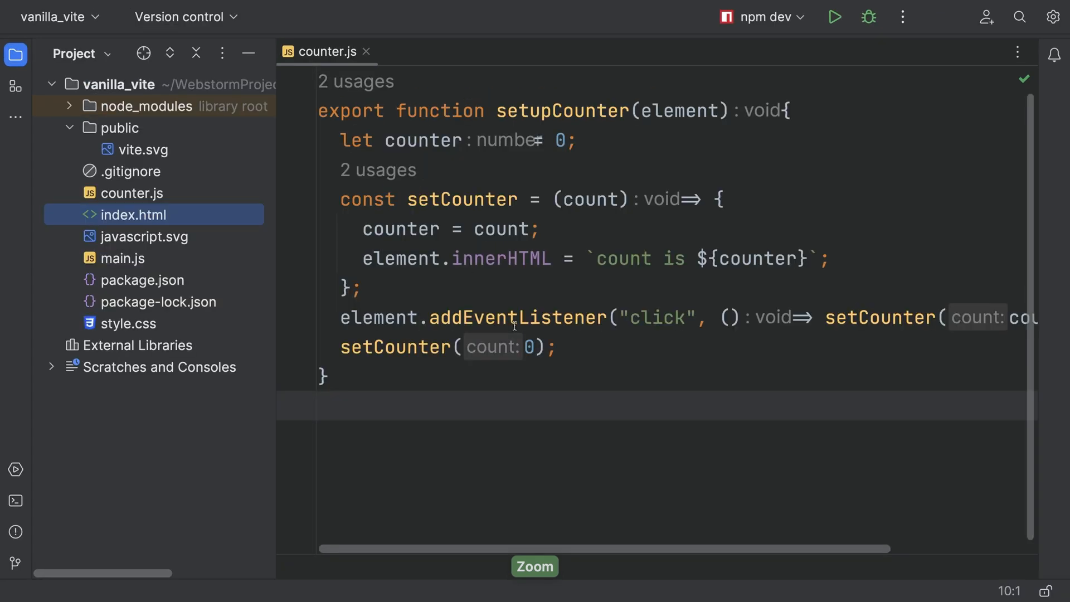
key(ctrl+`)
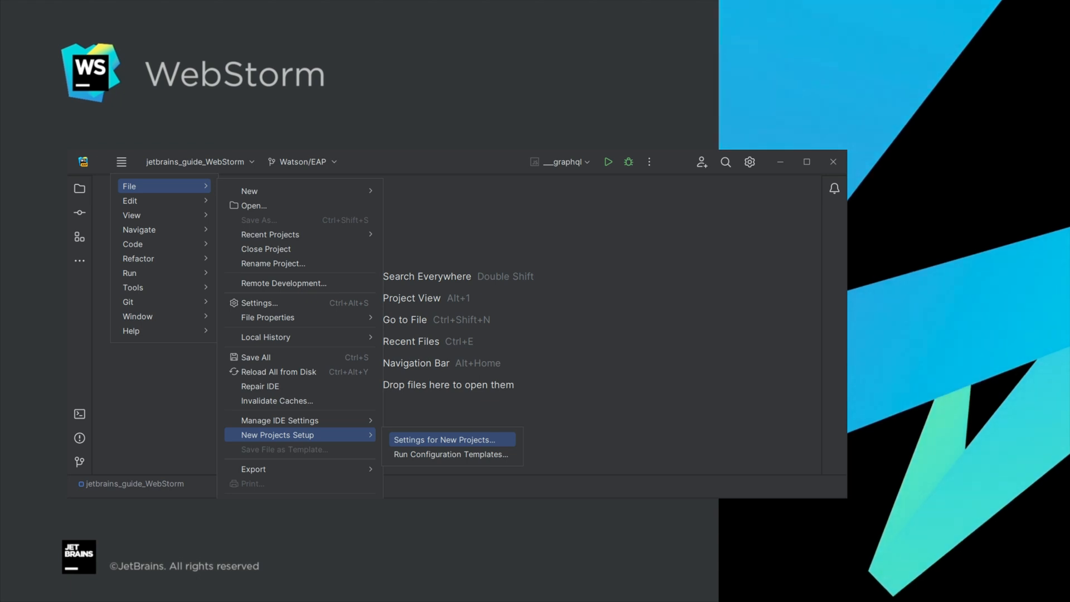
Step: Open Settings for New Projects from the File > New Projects Setup menu
click(443, 439)
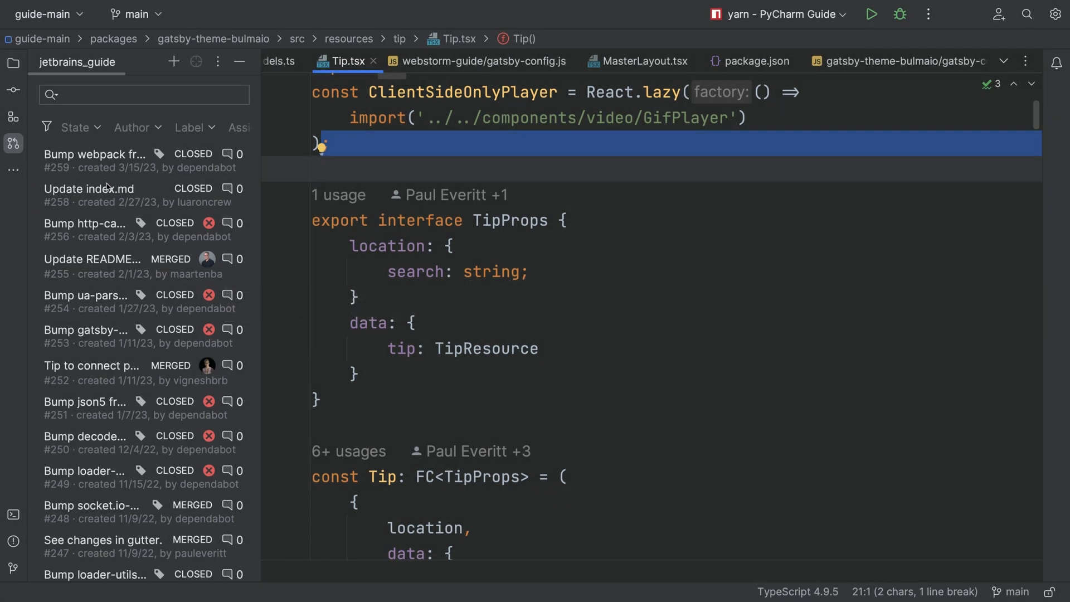
Step: Open the 'Update index.md' pull request from the Pull Requests list for review
double_click(89, 189)
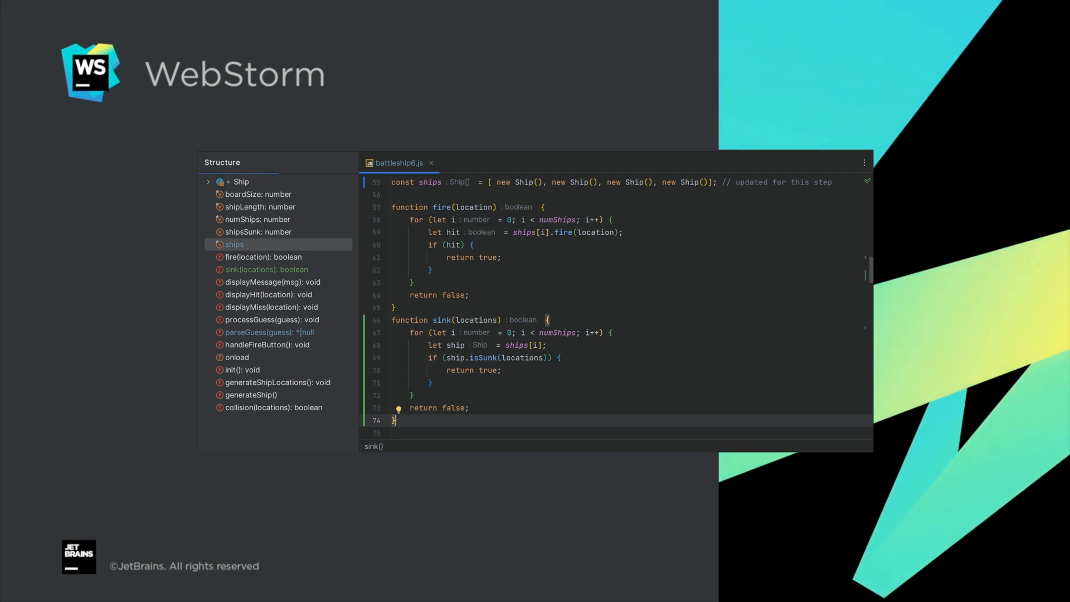
Step: Commit the 12 changed files with the message 'cleanup'
click(225, 440)
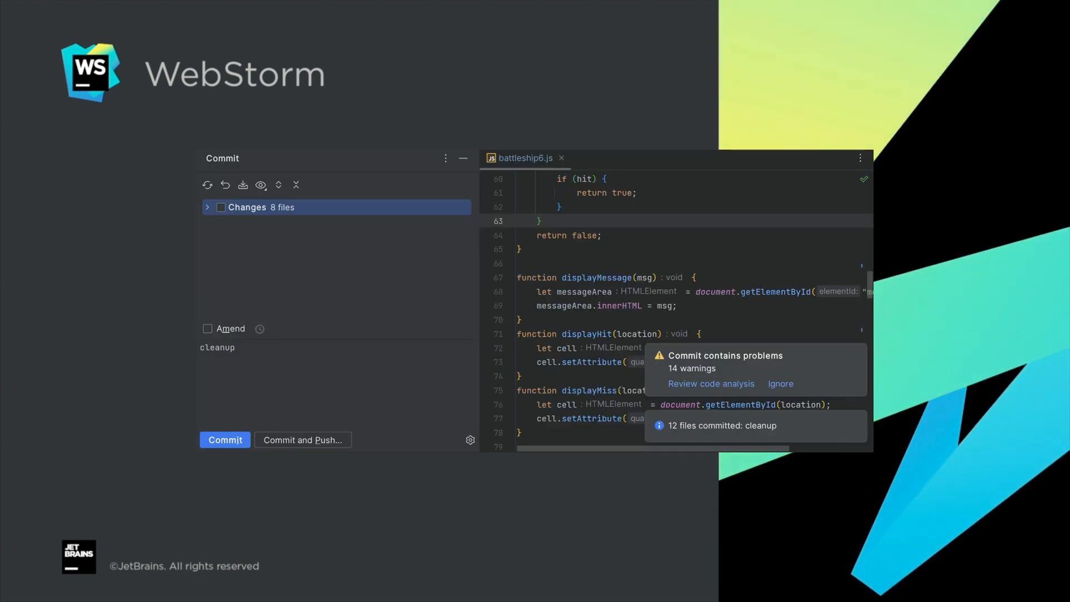